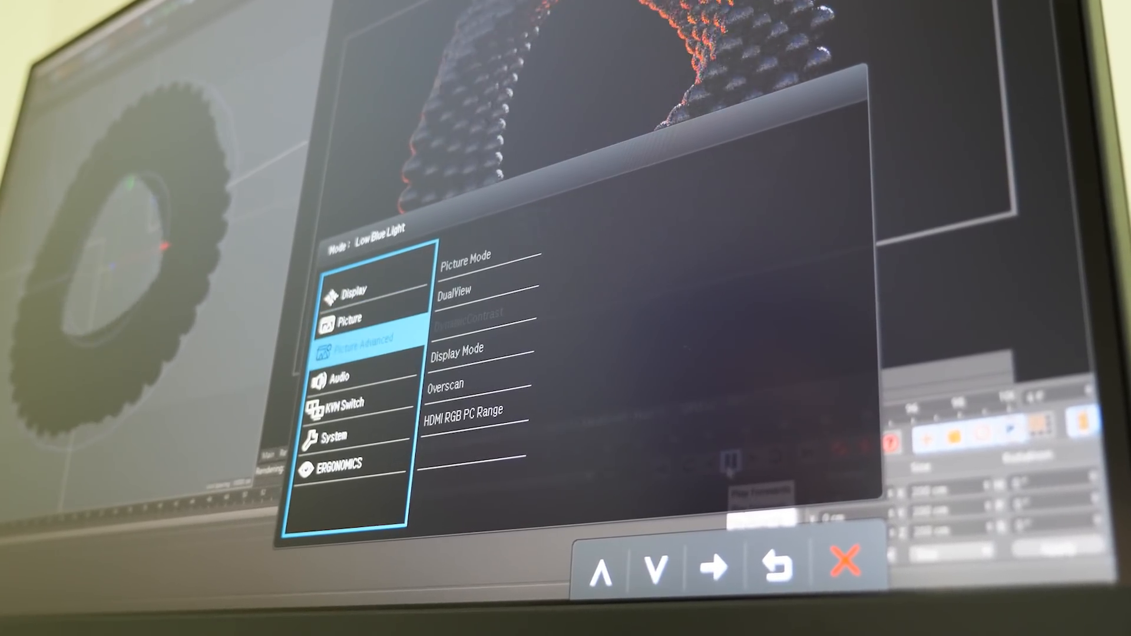
Open the Picture Mode preset list under Picture Advanced, where Low Blue Light is active
left_click(715, 569)
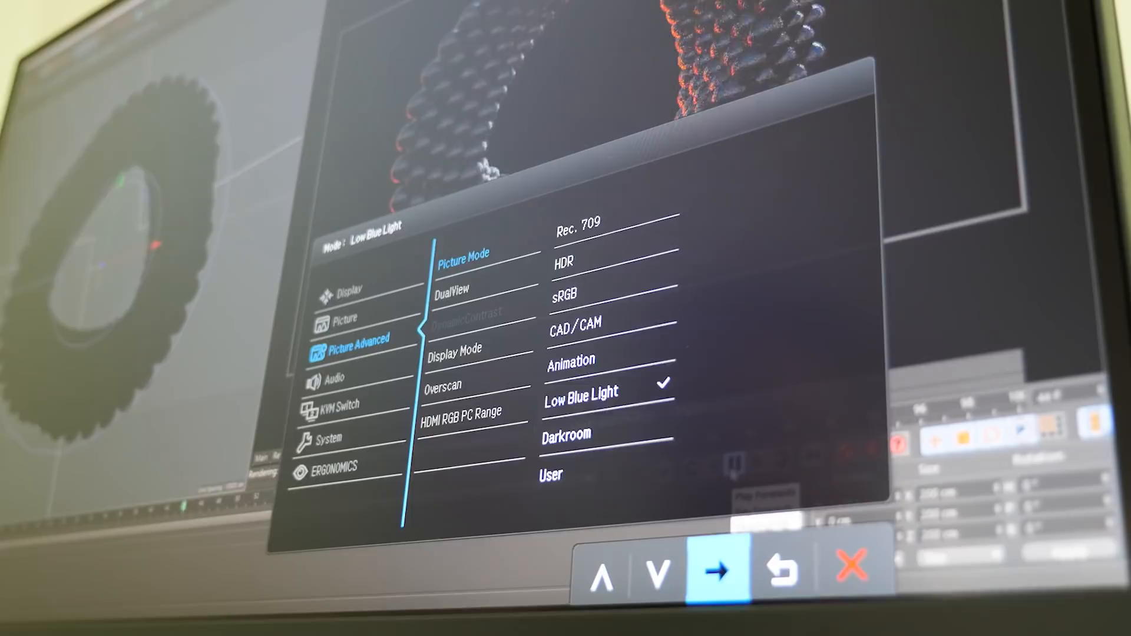